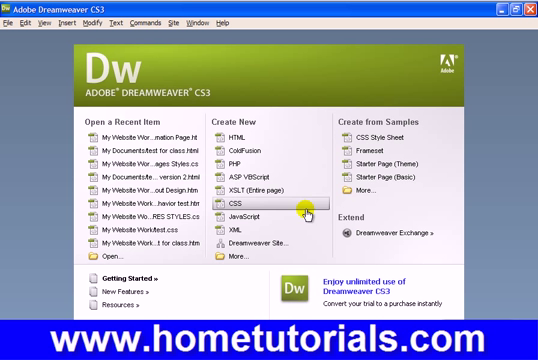
mouse_move(95, 85)
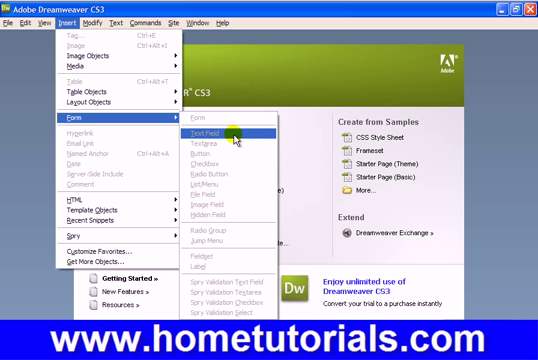
mouse_move(220, 143)
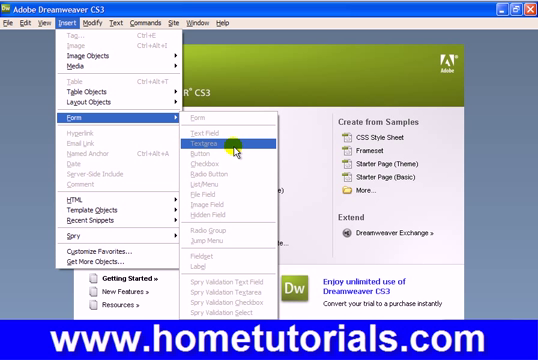
mouse_move(225, 158)
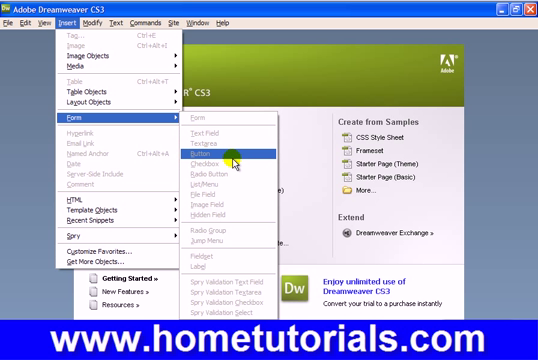
mouse_move(222, 178)
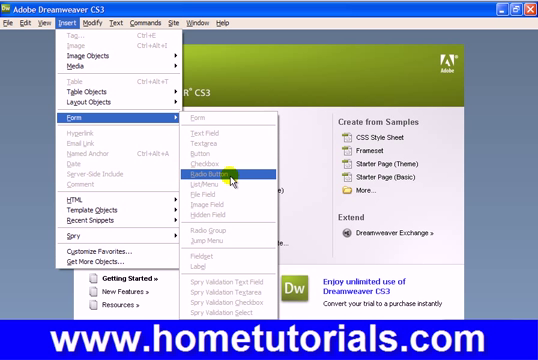
mouse_move(220, 188)
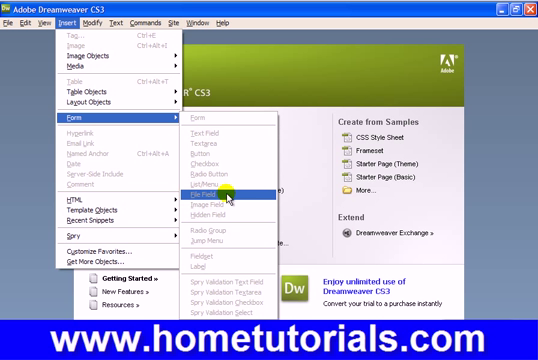
mouse_move(230, 315)
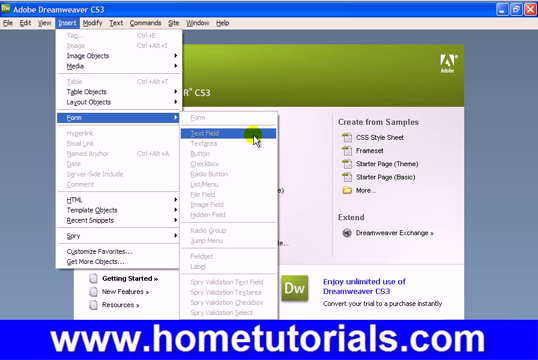
mouse_move(218, 148)
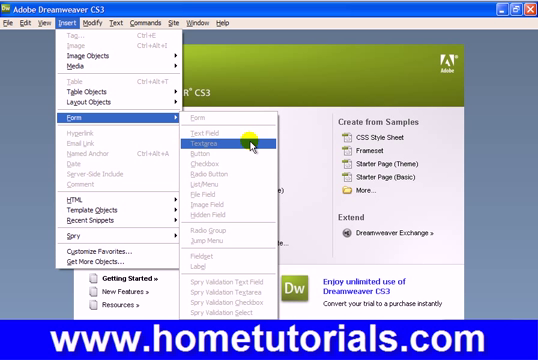
mouse_move(215, 159)
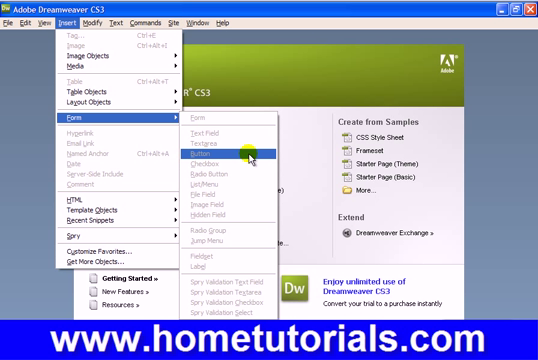
mouse_move(228, 160)
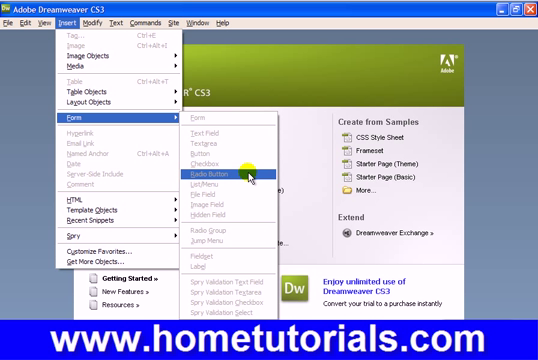
mouse_move(258, 177)
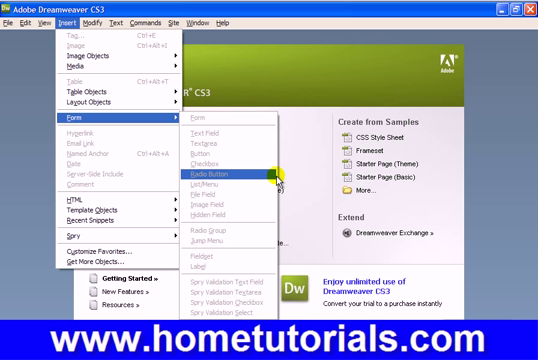
mouse_move(282, 180)
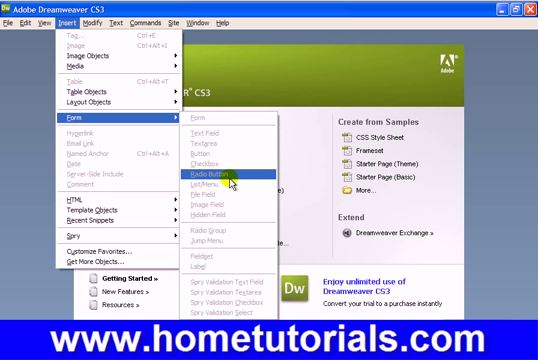
mouse_move(216, 160)
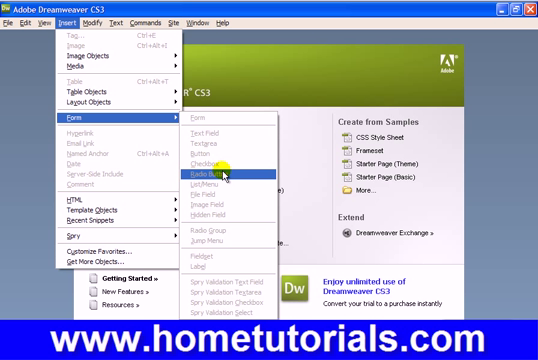
mouse_move(222, 188)
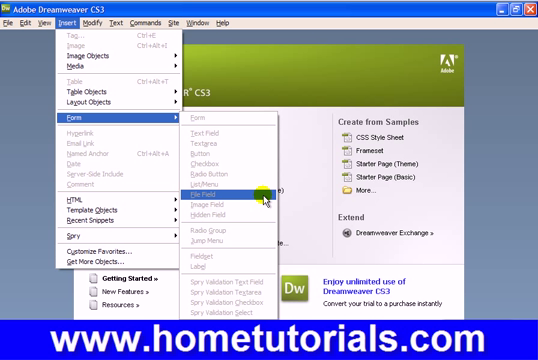
mouse_move(320, 125)
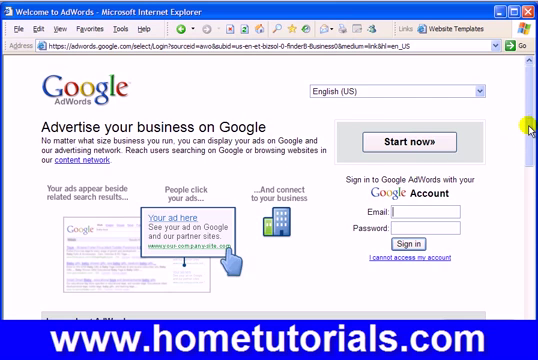
Scroll through the AdWords welcome page and start the sign-up with Start now.
scroll("down", 3)
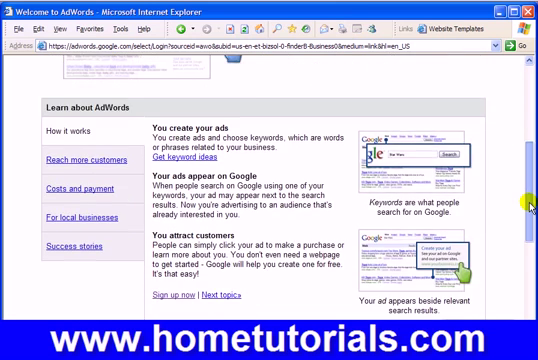
scroll("down", 3)
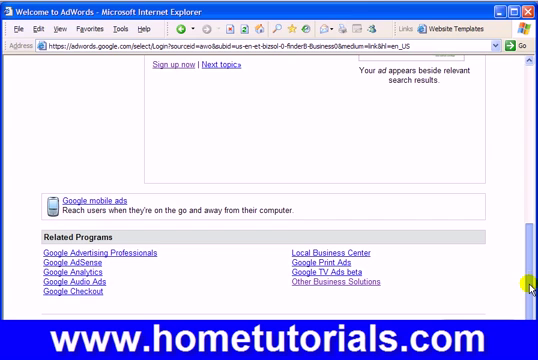
scroll("up", 3)
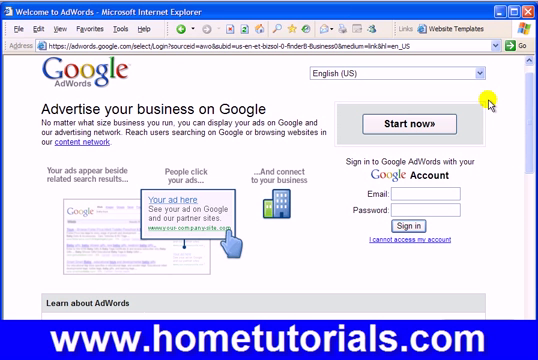
mouse_move(200, 222)
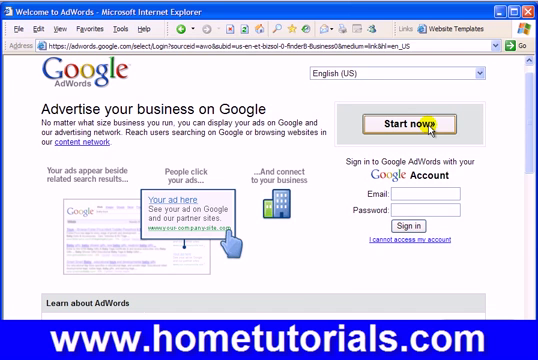
left_click(411, 124)
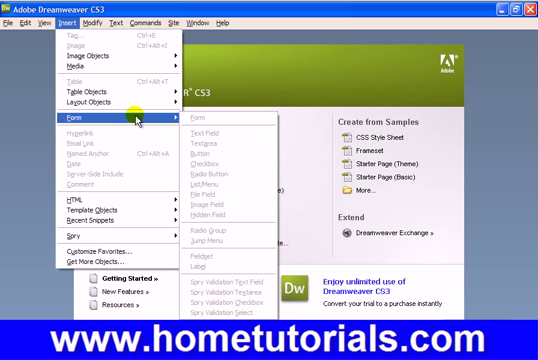
mouse_move(228, 176)
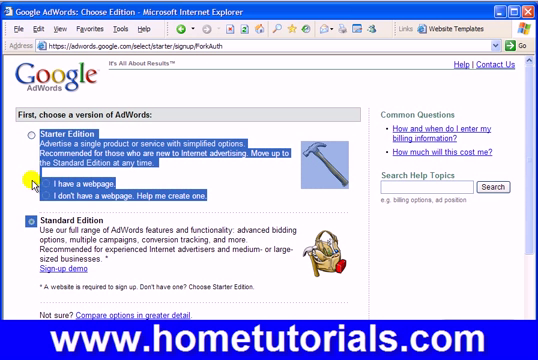
Pick AdWords Starter Edition with 'I don't have a webpage', then scroll to the country field.
left_click(33, 186)
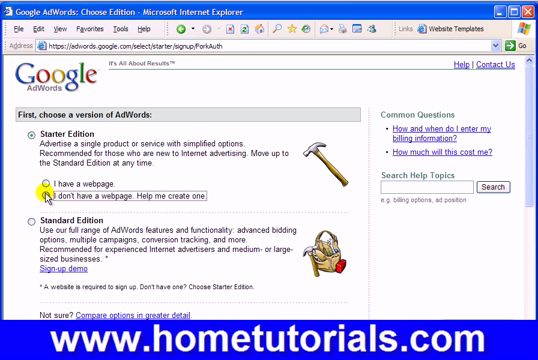
left_click(40, 186)
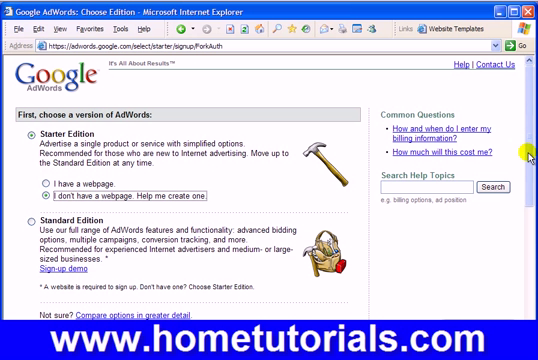
scroll("down", 3)
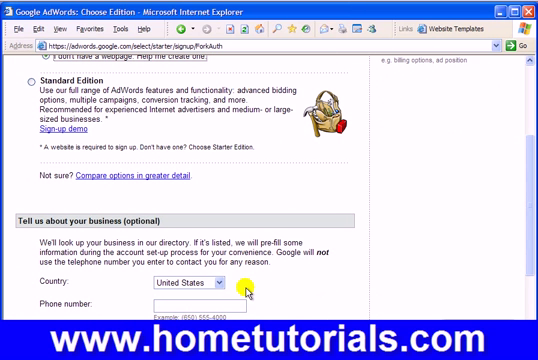
left_click(210, 282)
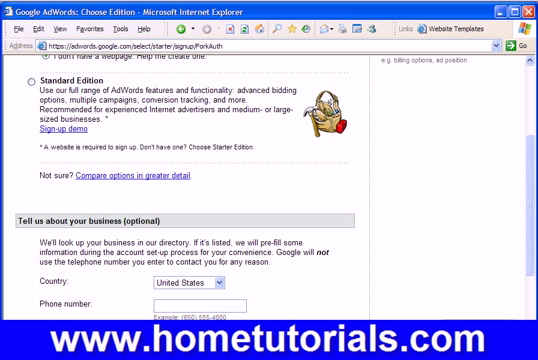
scroll("down", 3)
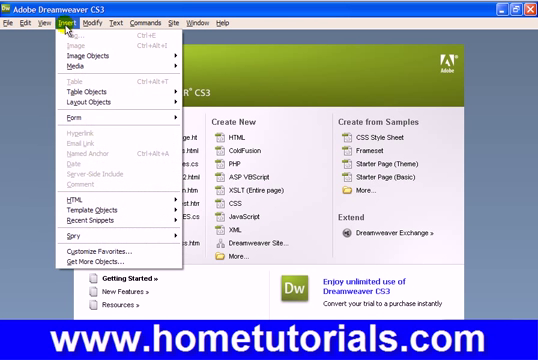
mouse_move(94, 120)
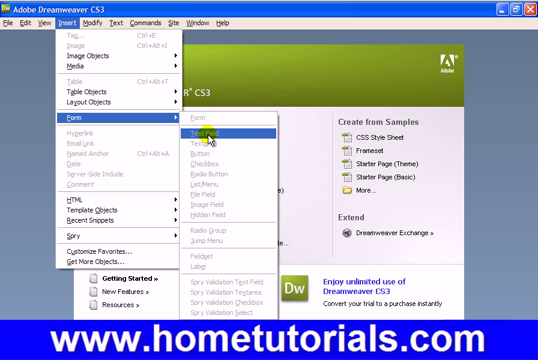
mouse_move(213, 160)
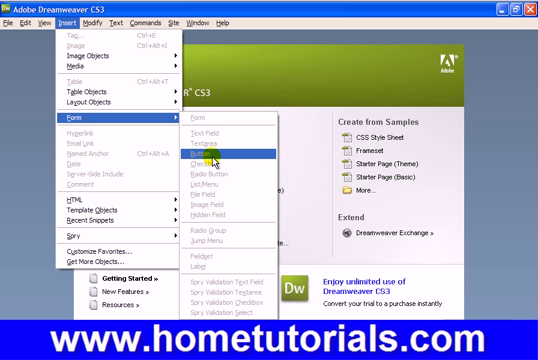